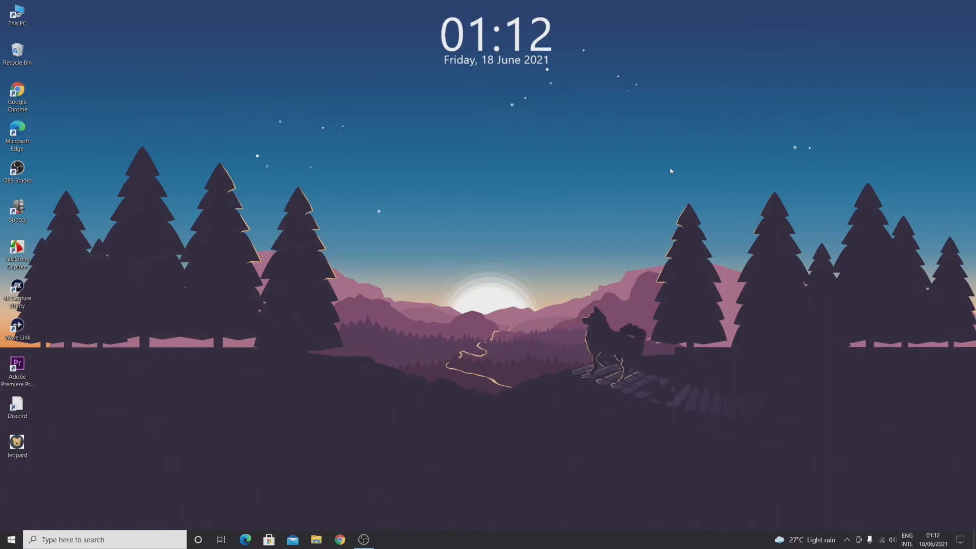
{"action": "mouse_move", "coordinate": [466, 271]}
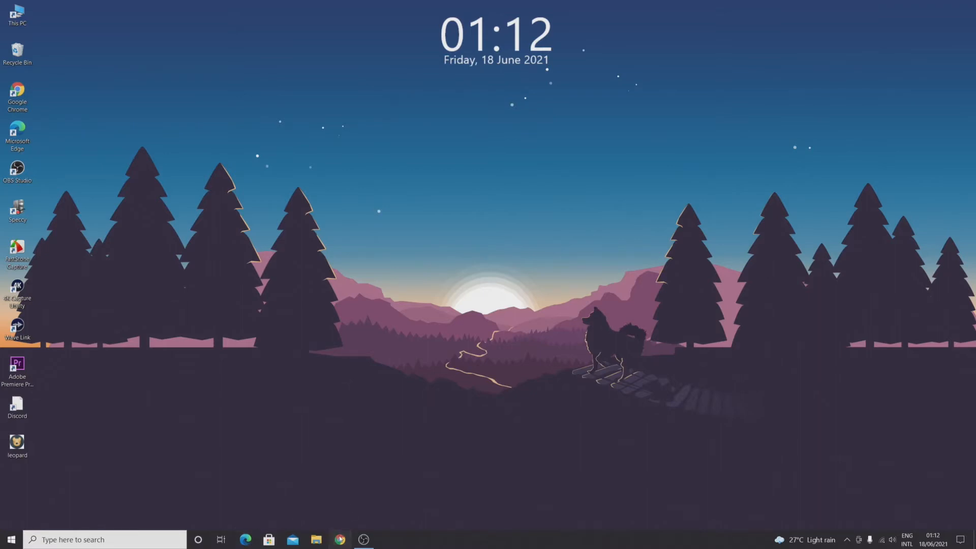
- Open Chrome and search Google for 'download firefox'
{"action": "left_click", "coordinate": [339, 539]}
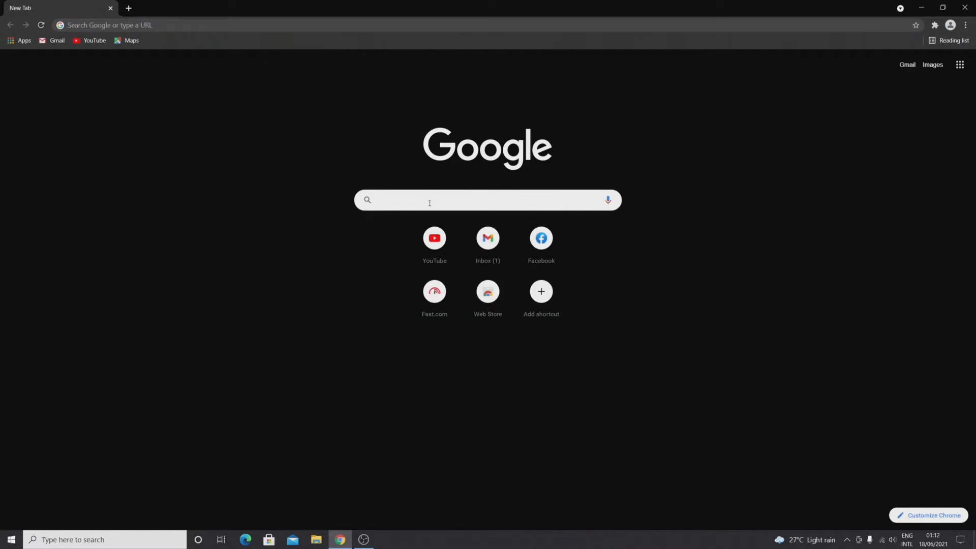
{"action": "type", "text": "download firefox"}
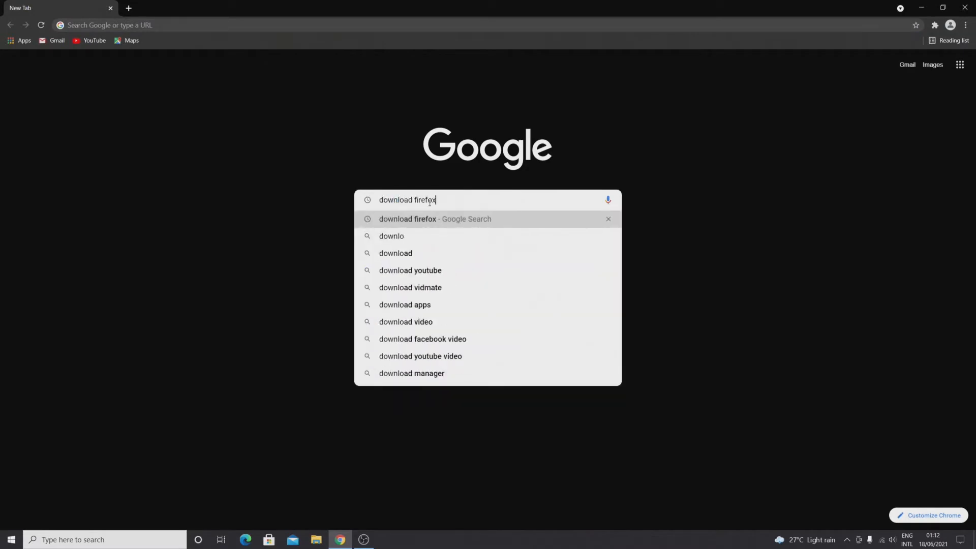
{"action": "key", "text": "Enter"}
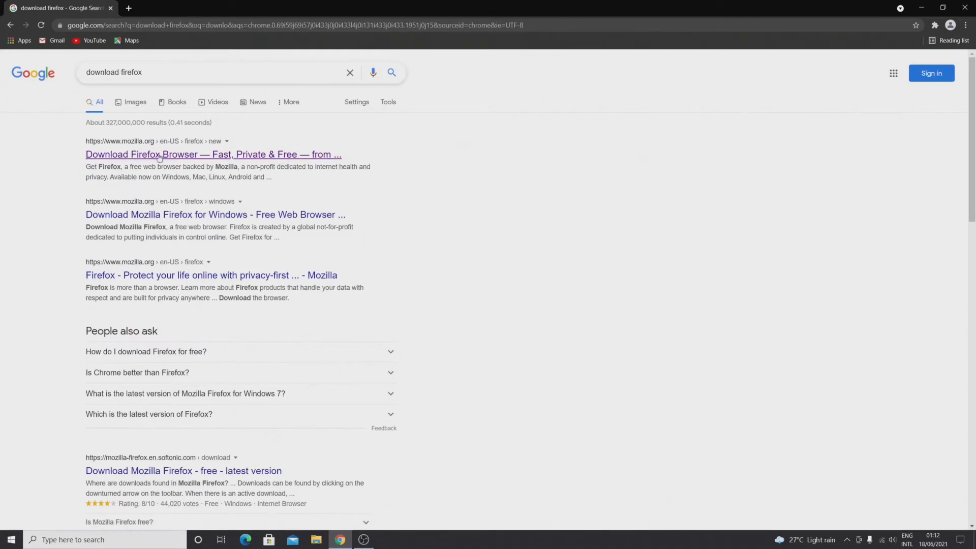
{"action": "mouse_move", "coordinate": [150, 146]}
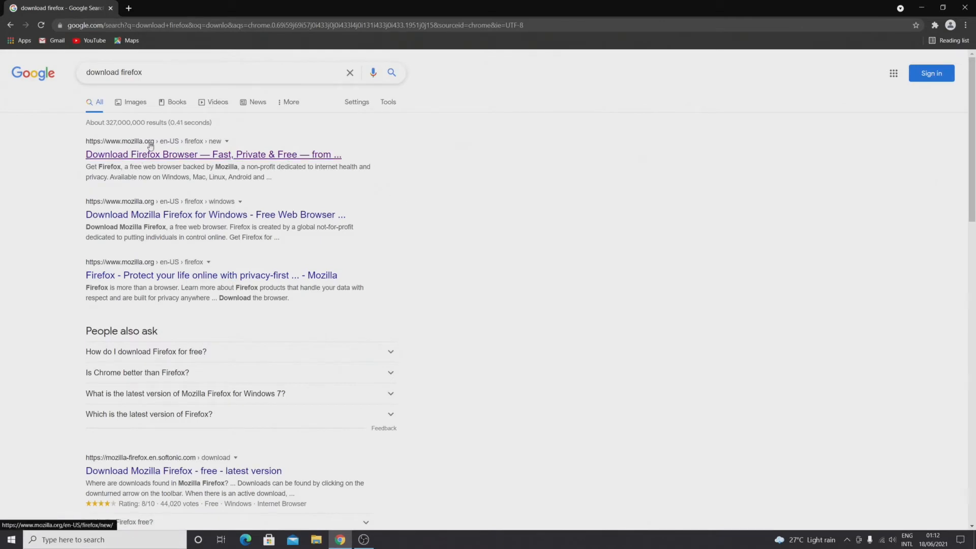
- Open mozilla.org's Firefox download page and download the Firefox installer
{"action": "left_click", "coordinate": [212, 154]}
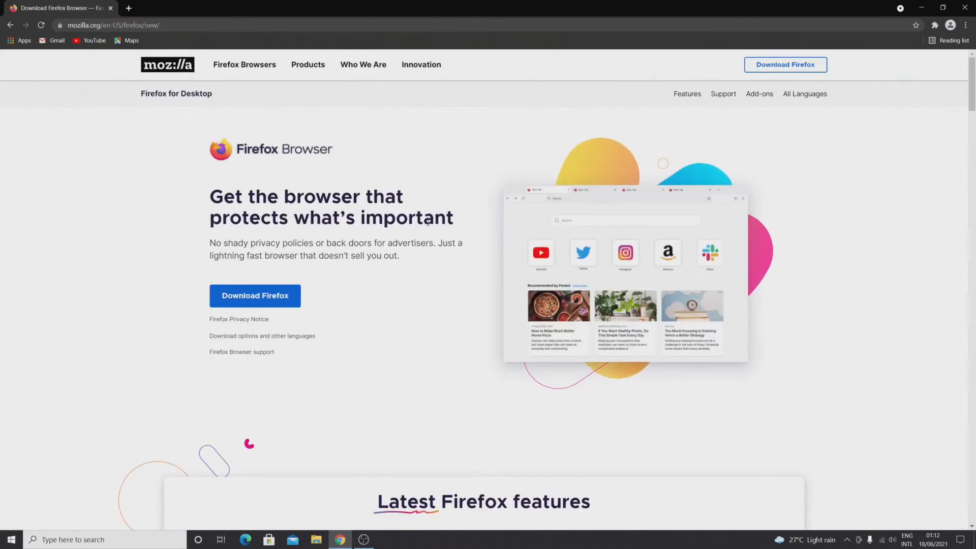
{"action": "mouse_move", "coordinate": [299, 300]}
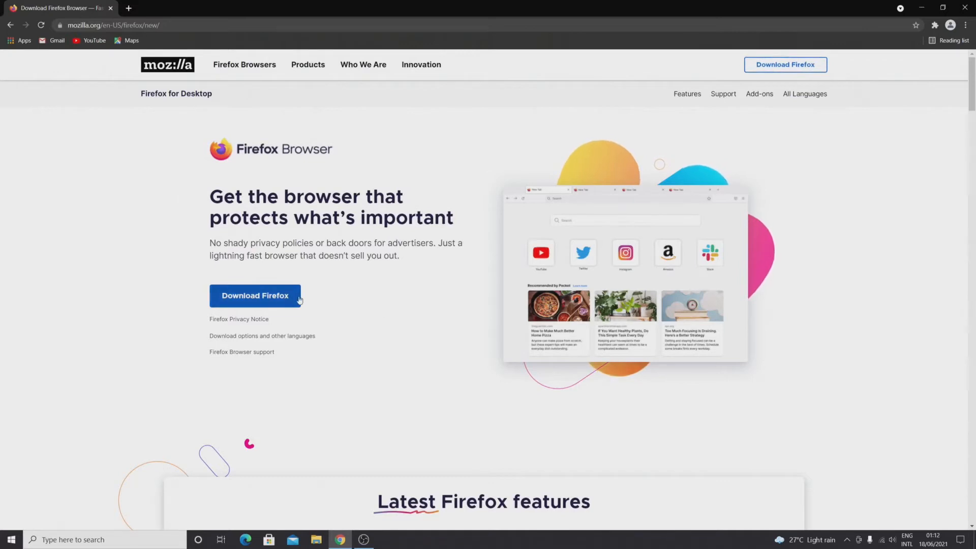
{"action": "left_click", "coordinate": [255, 296]}
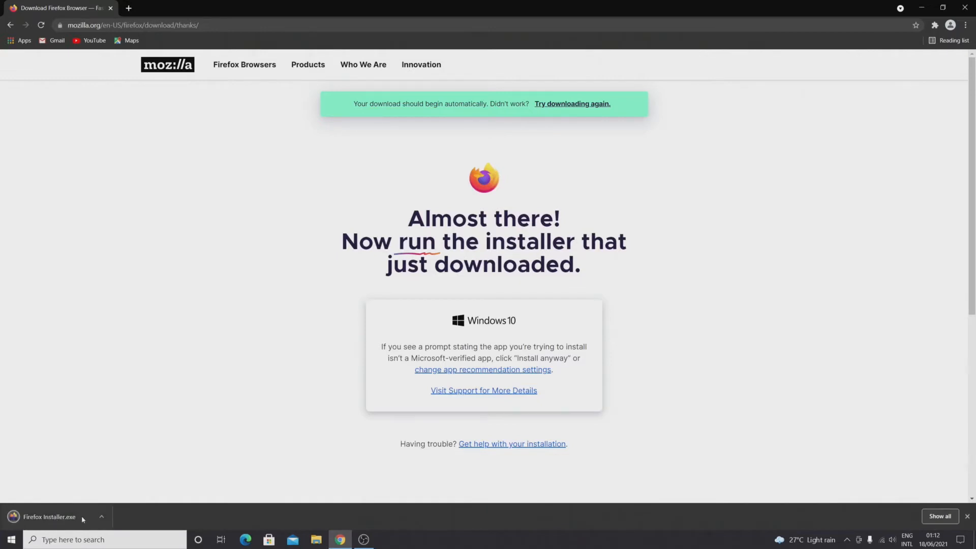
{"action": "mouse_move", "coordinate": [64, 517]}
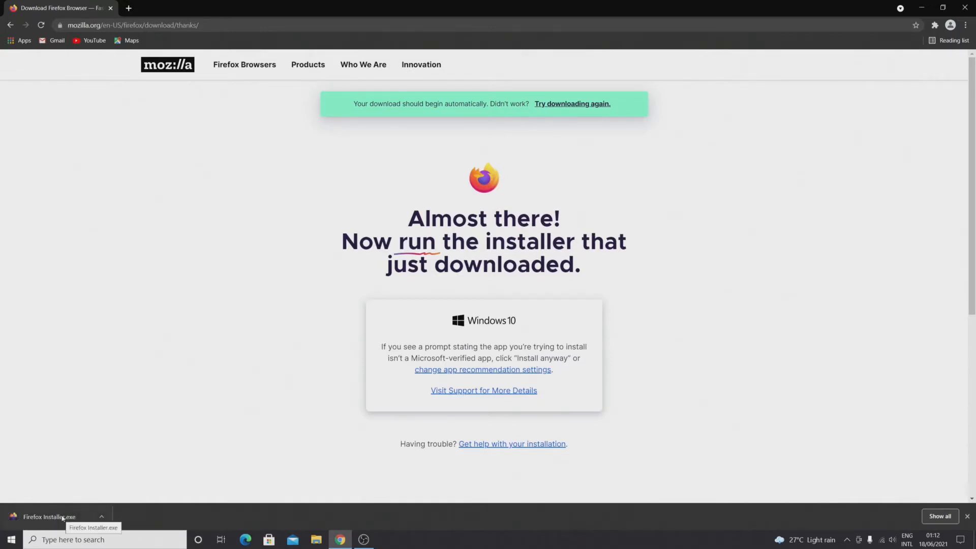
{"action": "mouse_move", "coordinate": [79, 470]}
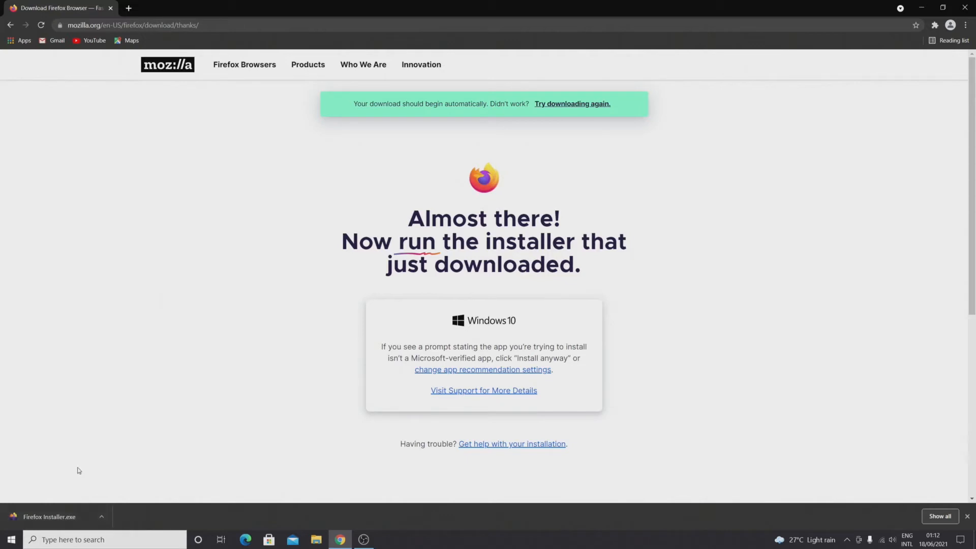
{"action": "mouse_move", "coordinate": [294, 484]}
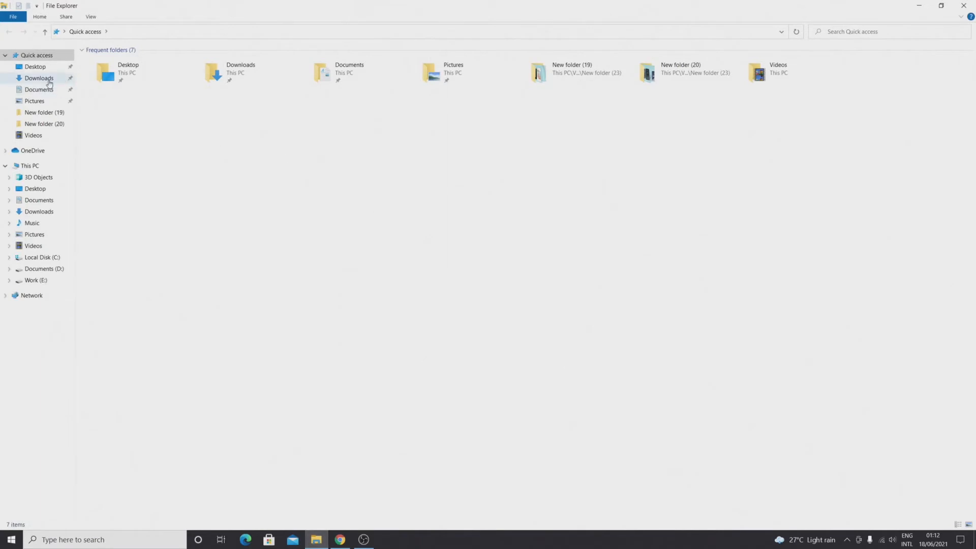
- Launch Firefox Installer from the Downloads folder in File Explorer
{"action": "left_click", "coordinate": [38, 78]}
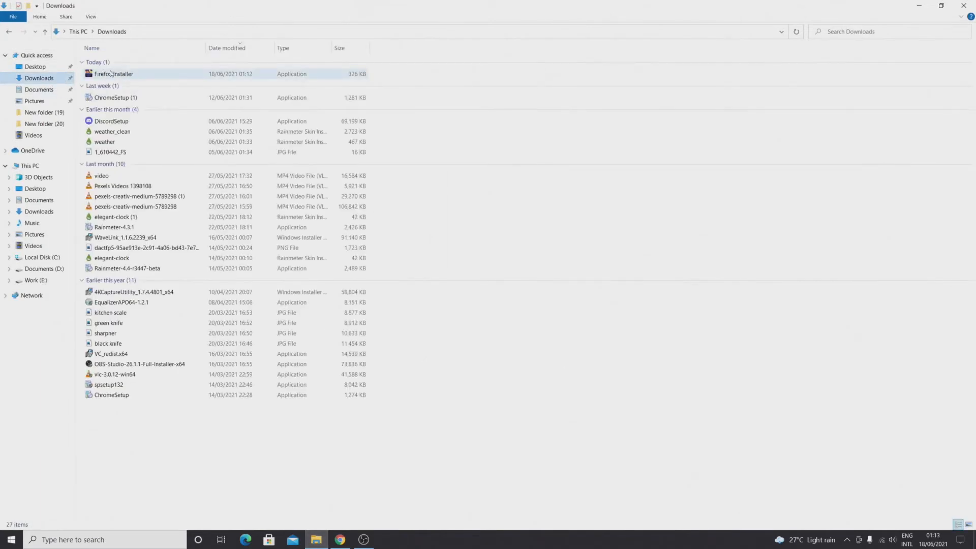
{"action": "left_click", "coordinate": [114, 73]}
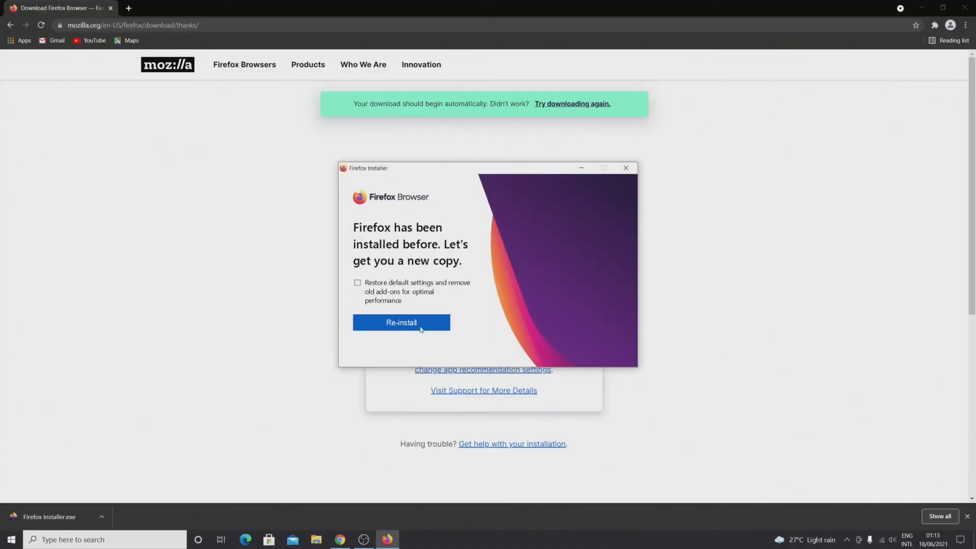
{"action": "mouse_move", "coordinate": [400, 322]}
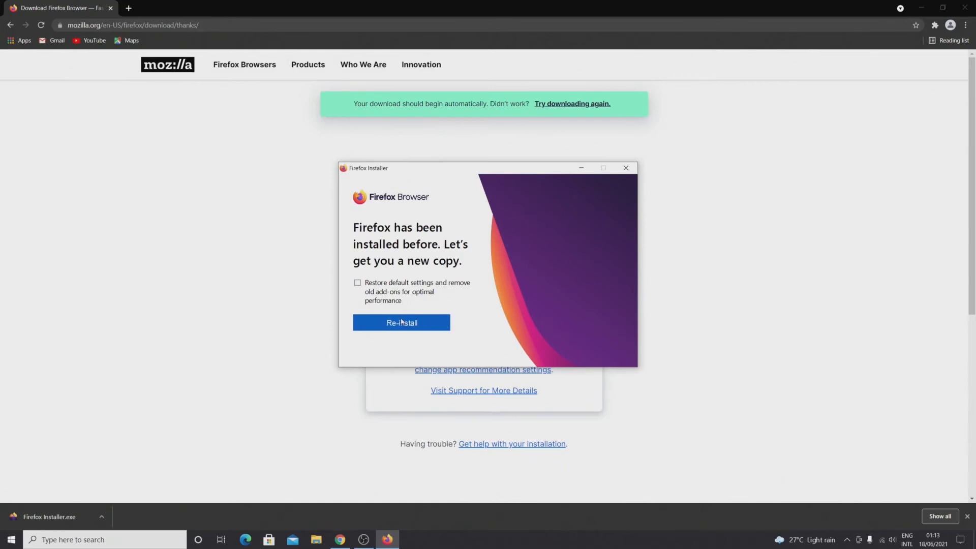
- Re-install Firefox over the existing installation
{"action": "left_click", "coordinate": [401, 322]}
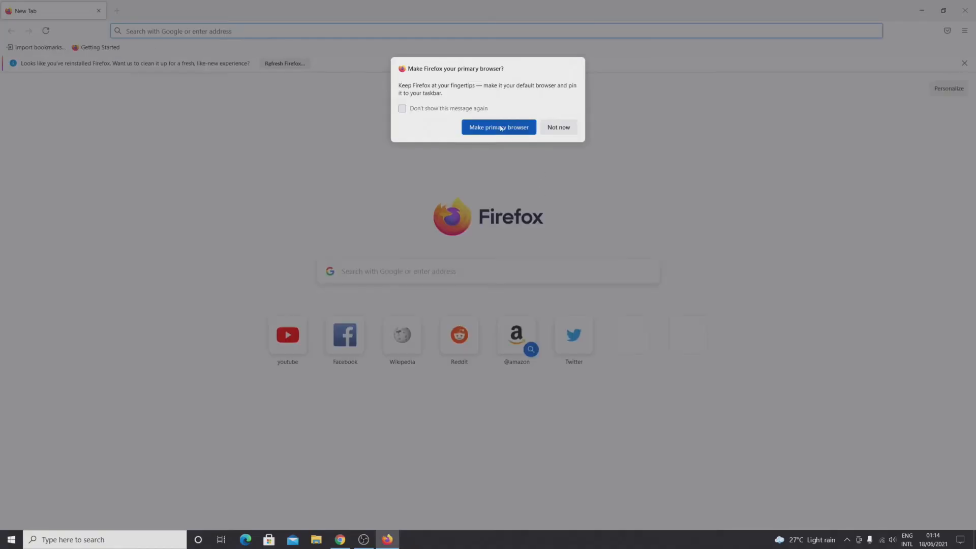
{"action": "mouse_move", "coordinate": [553, 132]}
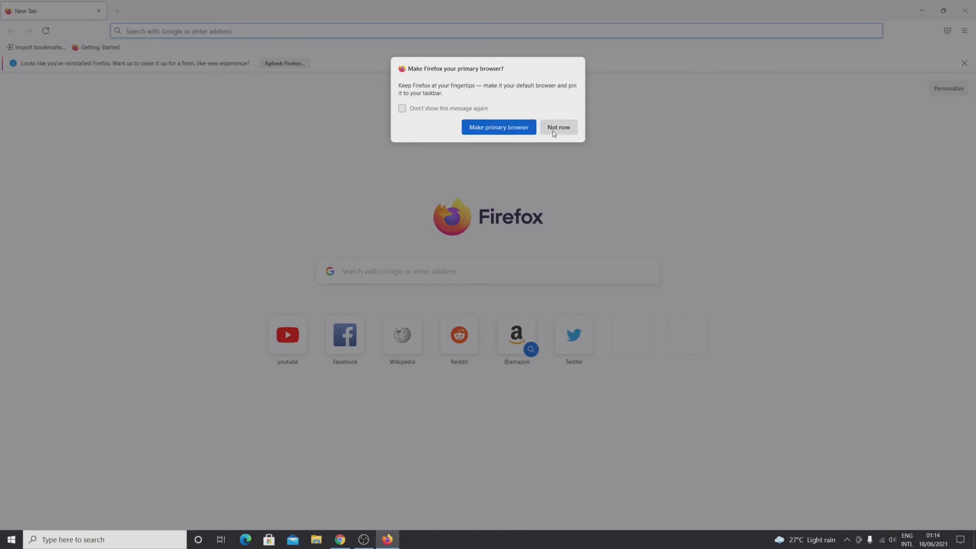
- Decline the primary-browser prompt, close Firefox, and refresh the desktop
{"action": "left_click", "coordinate": [558, 127]}
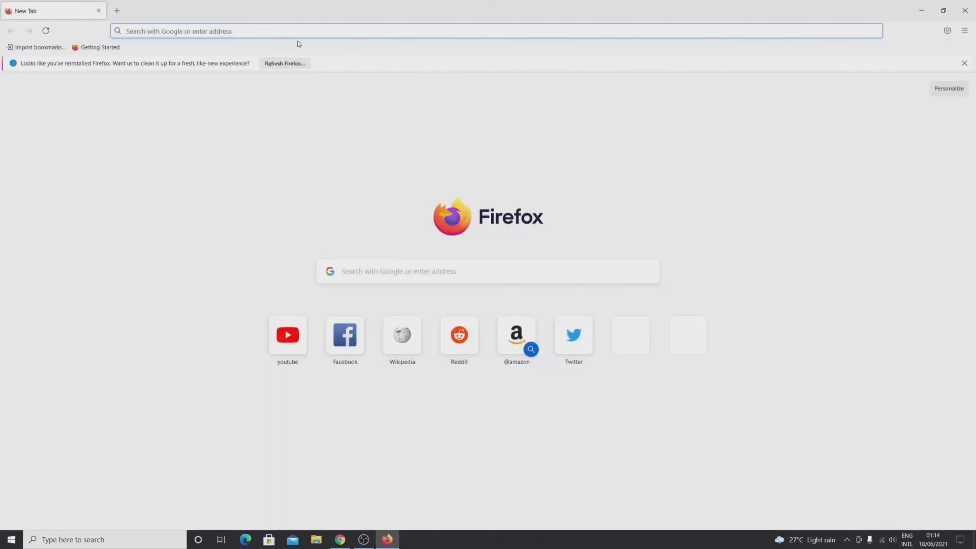
{"action": "left_click", "coordinate": [287, 335]}
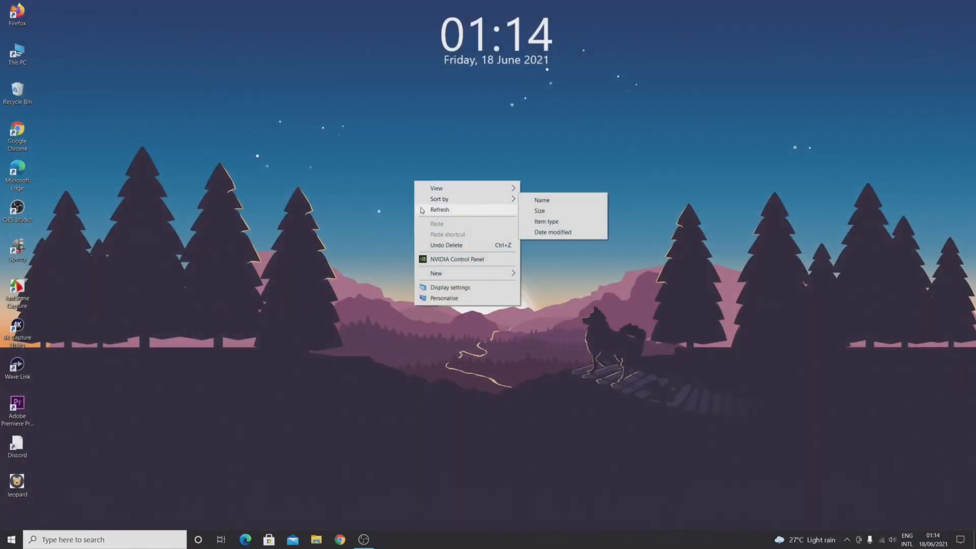
{"action": "left_click", "coordinate": [574, 235]}
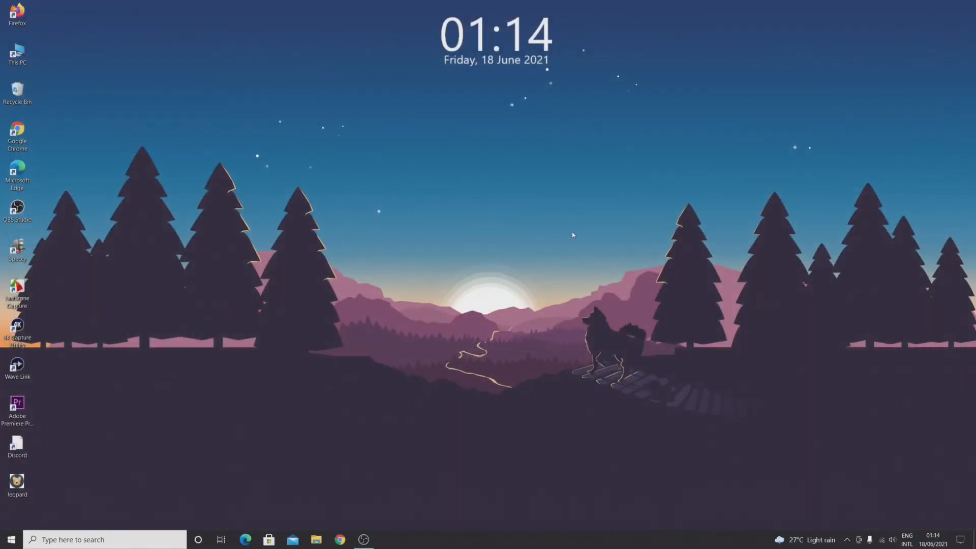